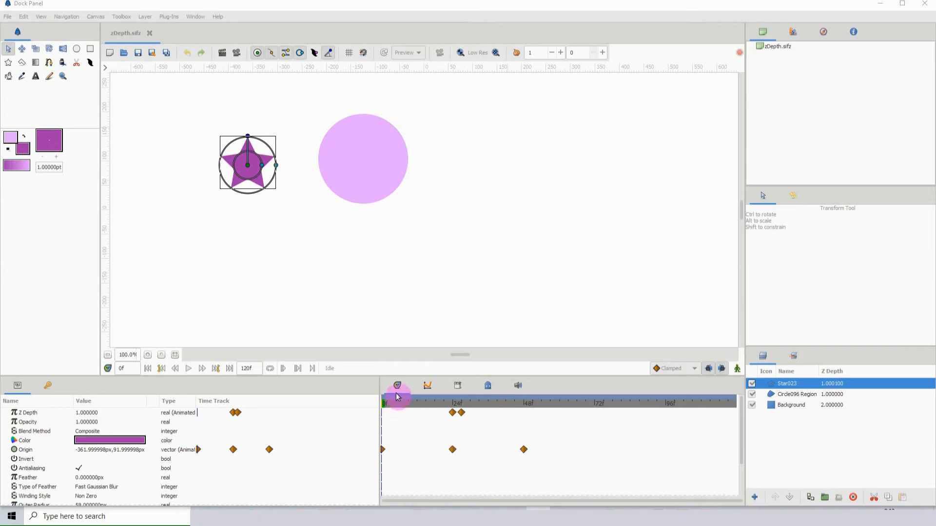
- Scrub from the start to preview the star sliding toward the circle, then enable animation mode
click(417, 404)
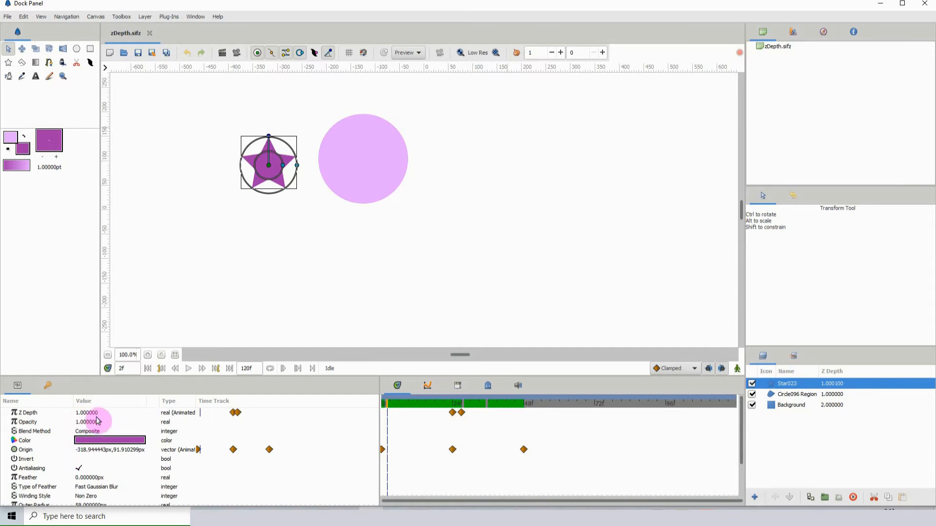
mouse_move(88, 455)
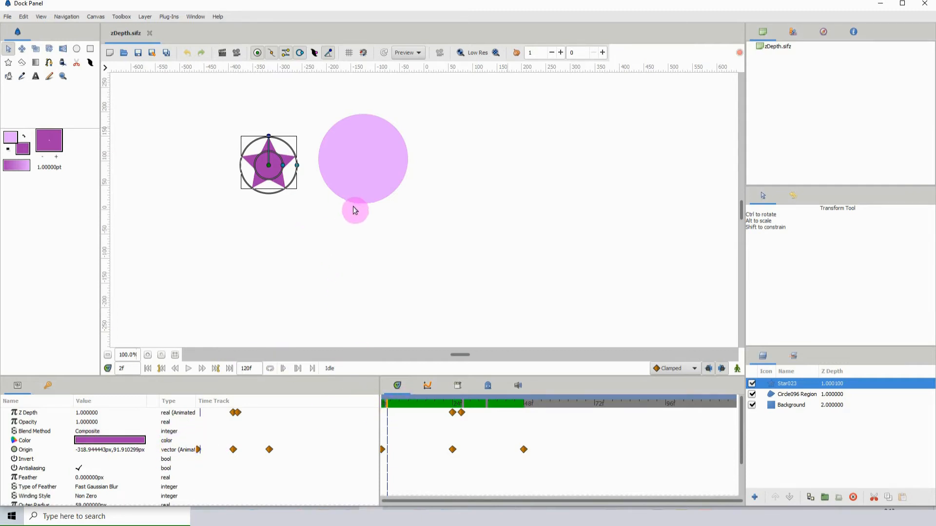
click(419, 403)
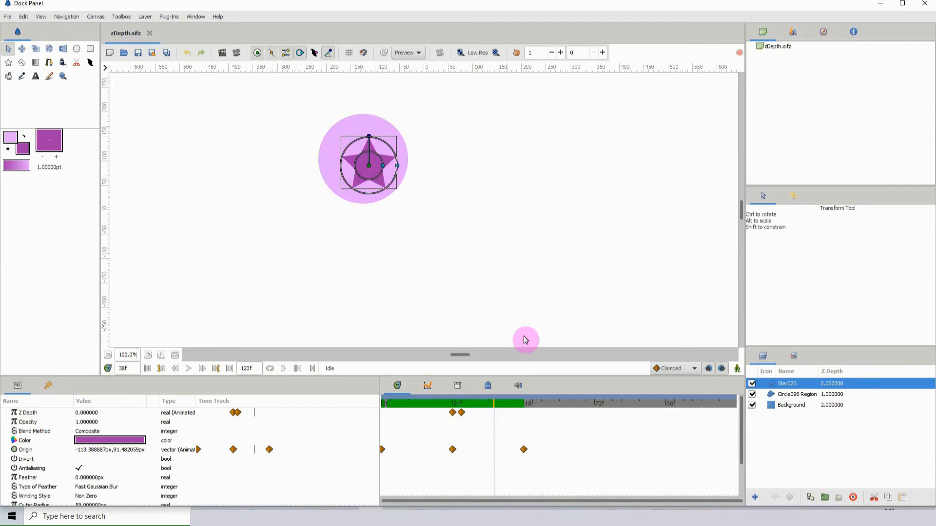
click(475, 403)
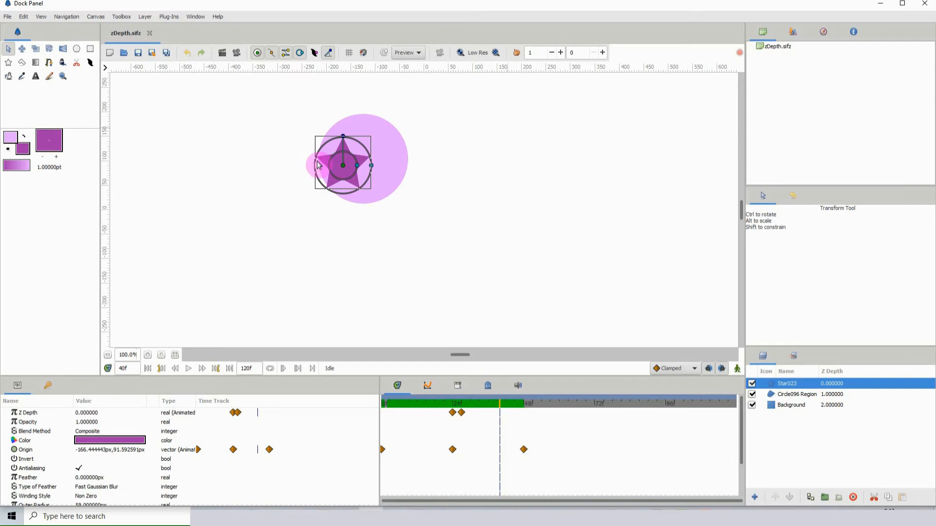
click(498, 407)
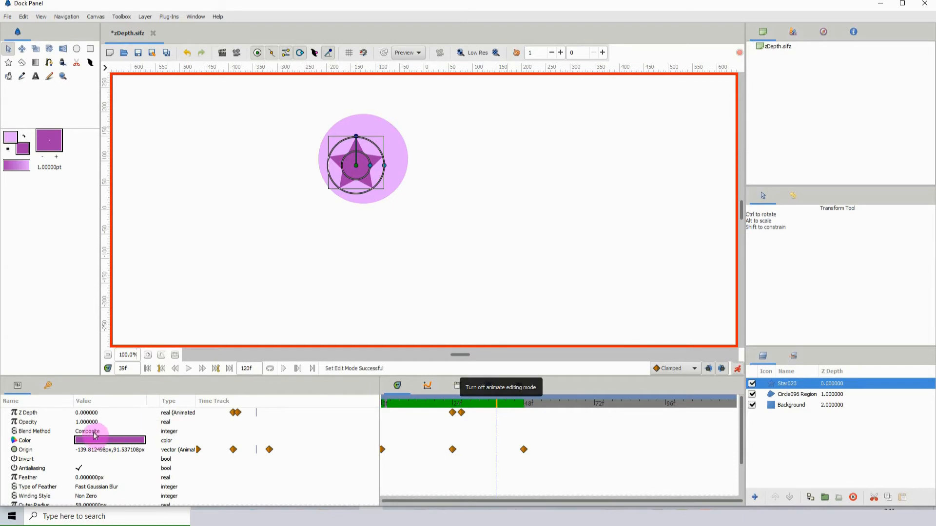
- Keyframe the star's Blend Method as Alpha Darken at frame 39 and Onto at frame 40
click(35, 431)
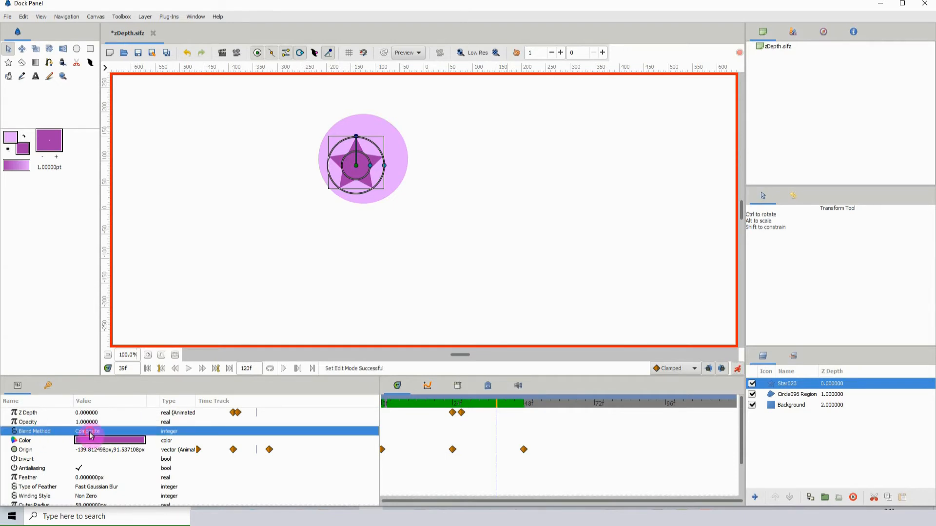
click(109, 430)
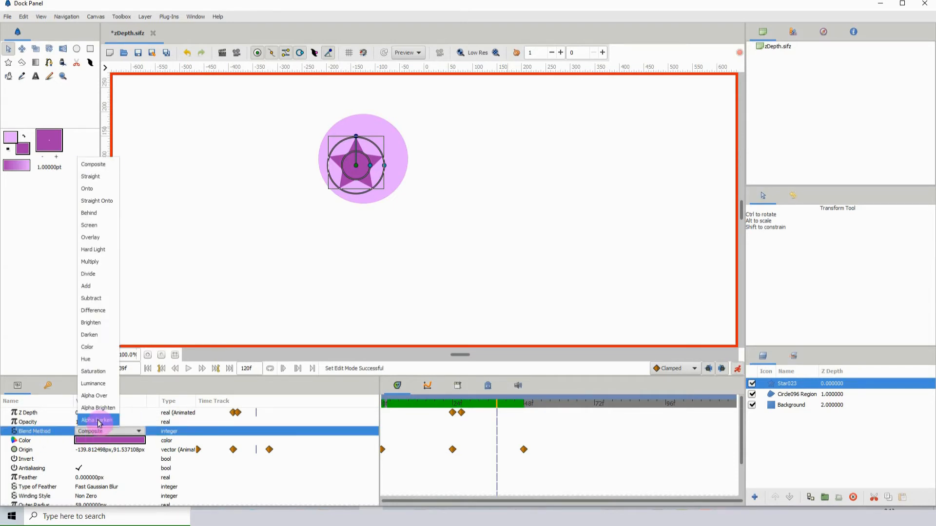
click(97, 420)
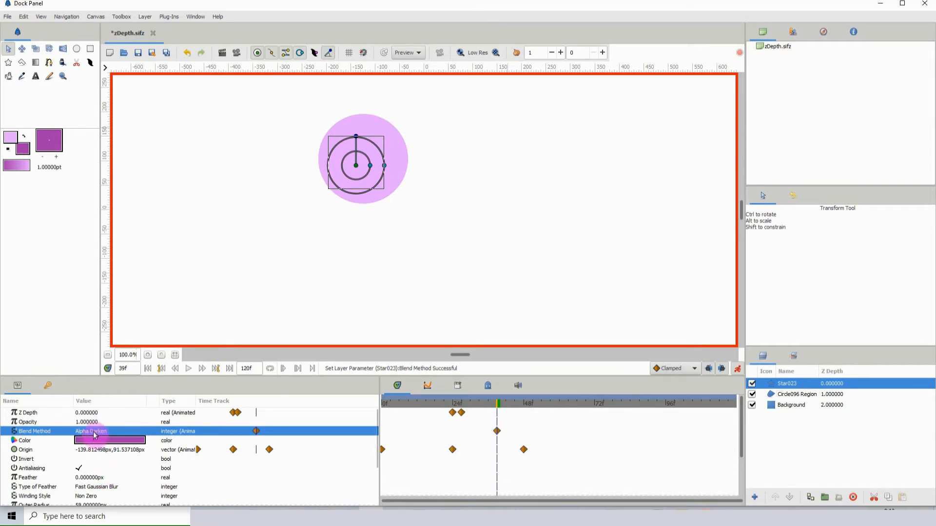
click(109, 431)
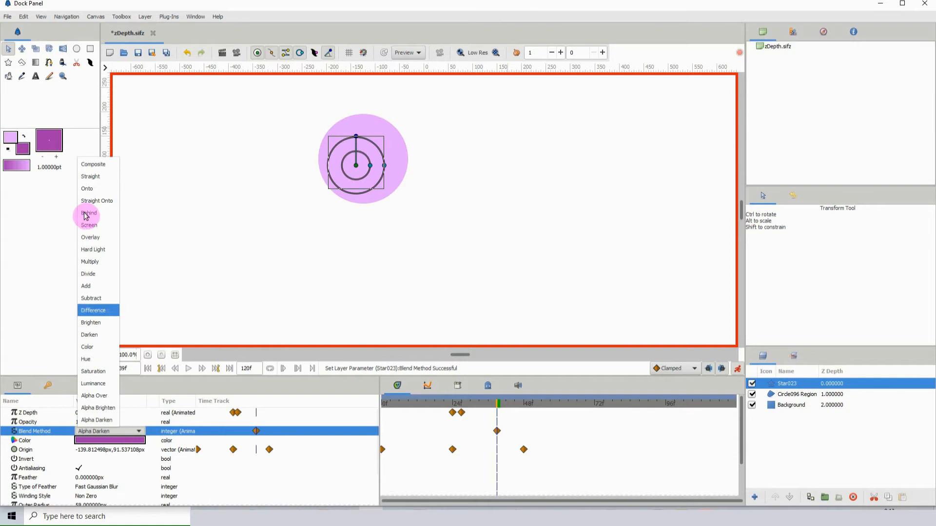
click(93, 165)
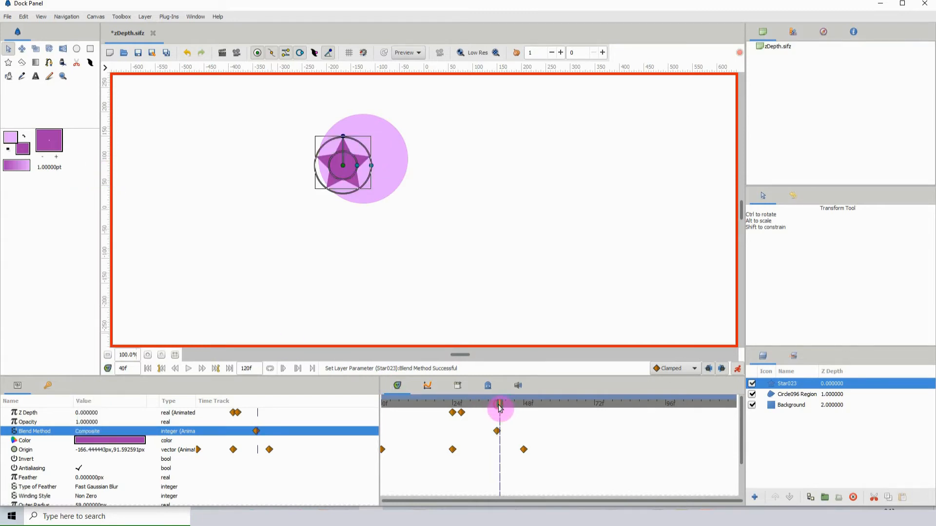
click(109, 431)
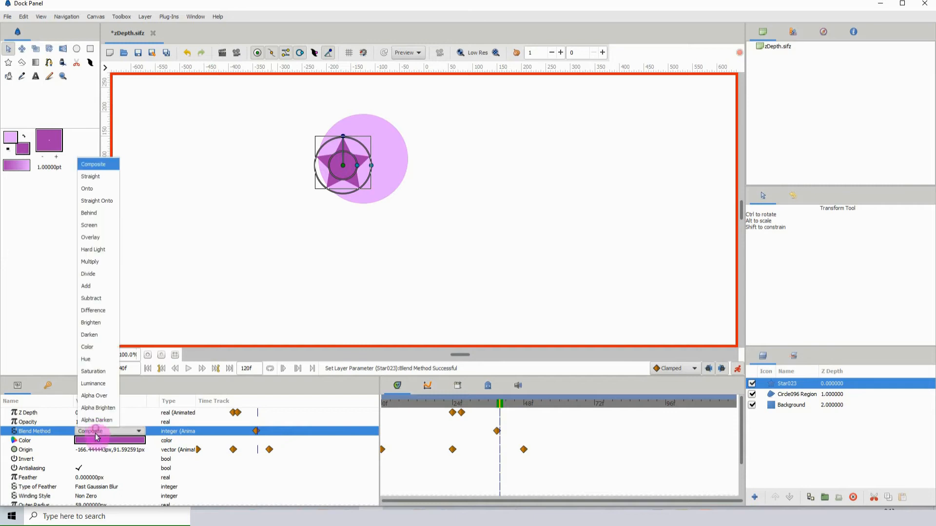
click(87, 189)
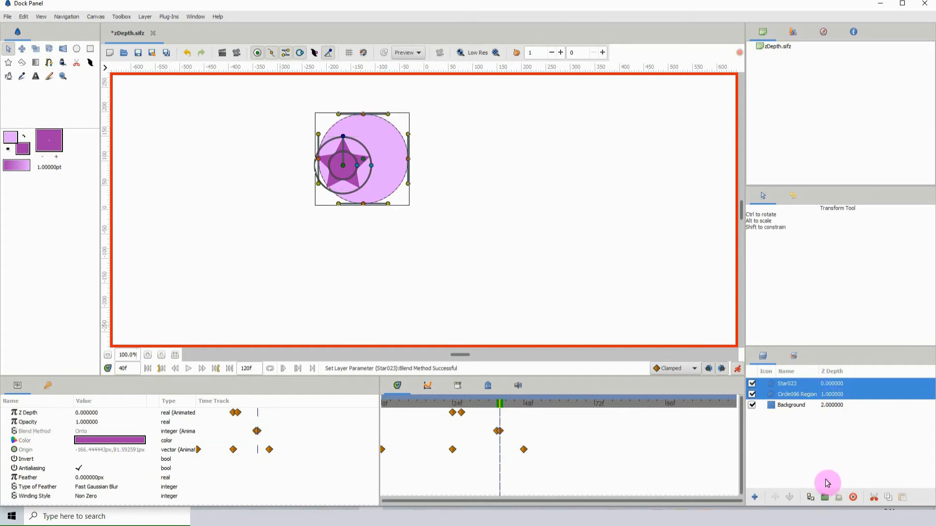
- Group the Star and Circle layers, then scrub to later frames to preview the clipped star
click(824, 497)
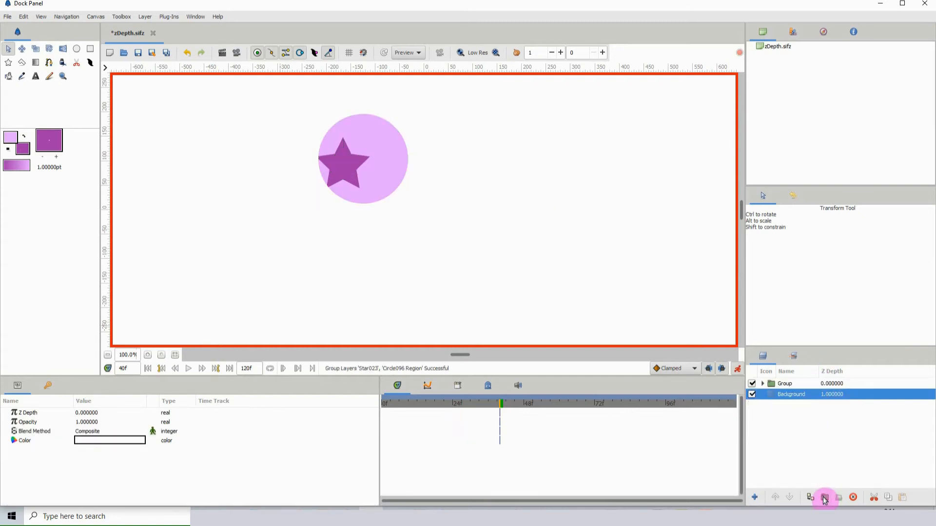
click(784, 384)
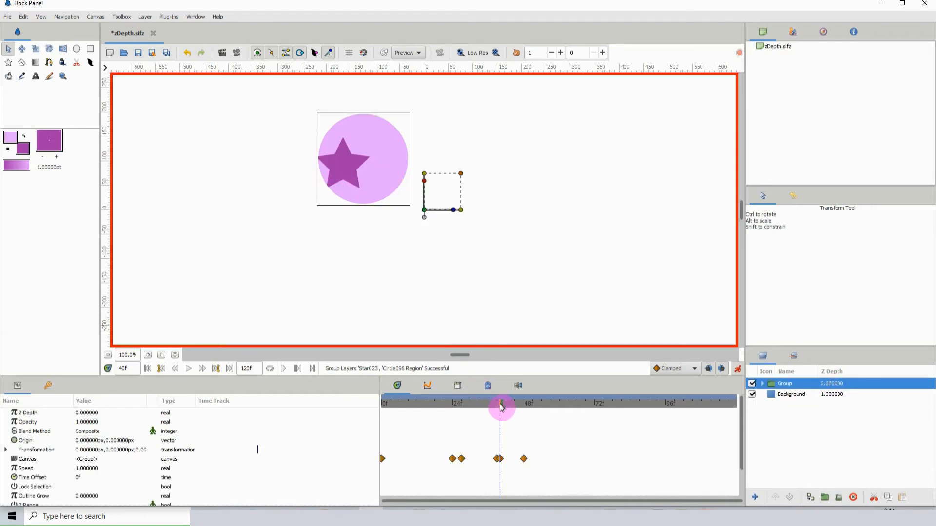
drag(502, 403, 510, 403)
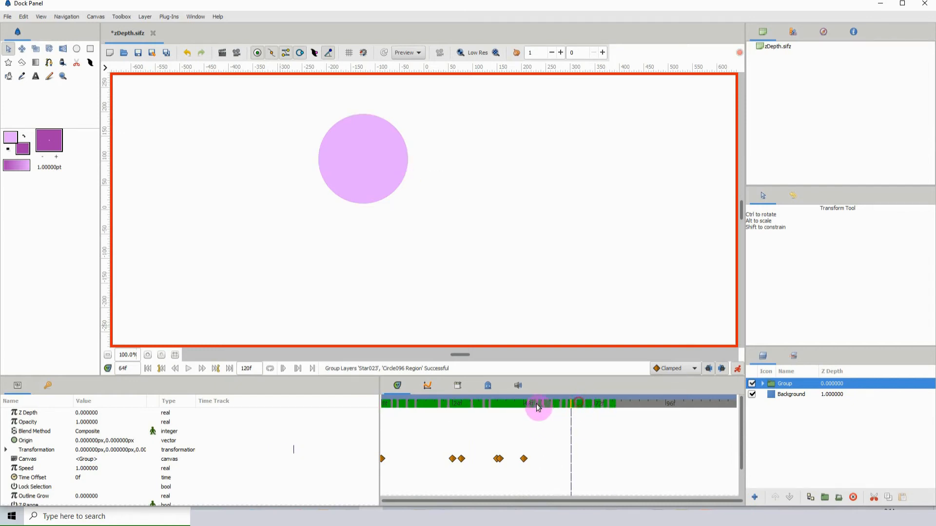
click(531, 403)
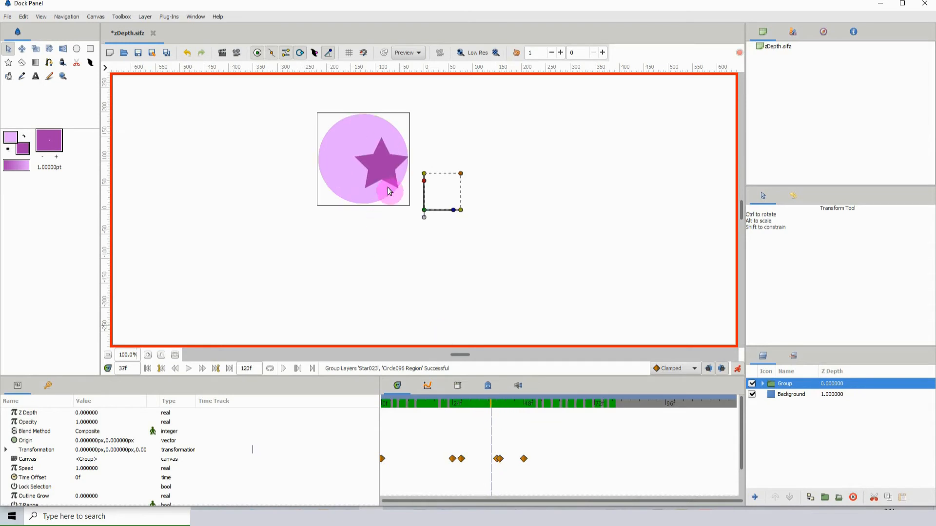
click(763, 383)
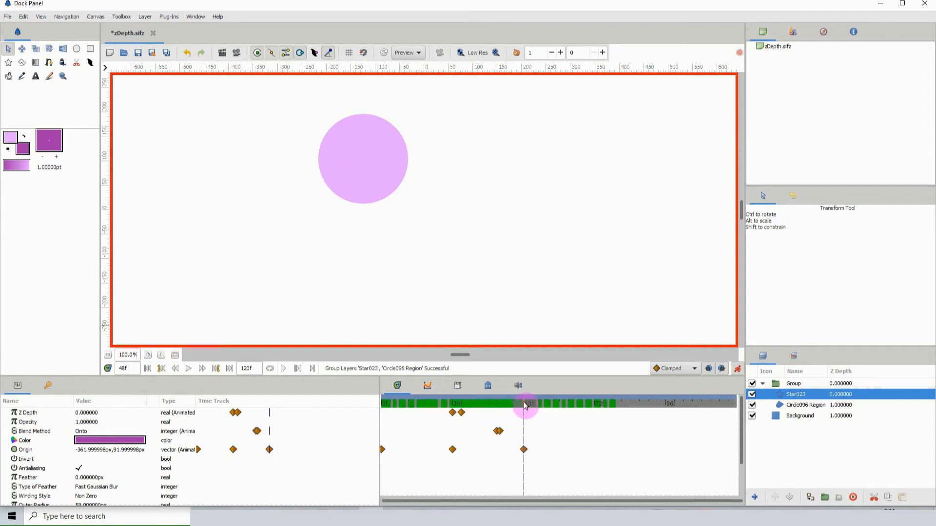
- At frame 48, drag the star's origin to a new position, then advance toward frame 65
click(26, 449)
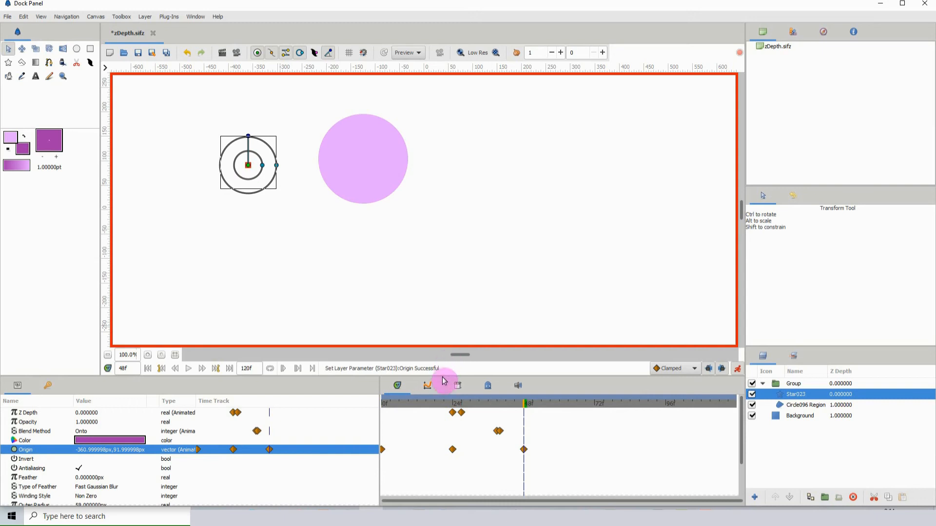
mouse_move(478, 448)
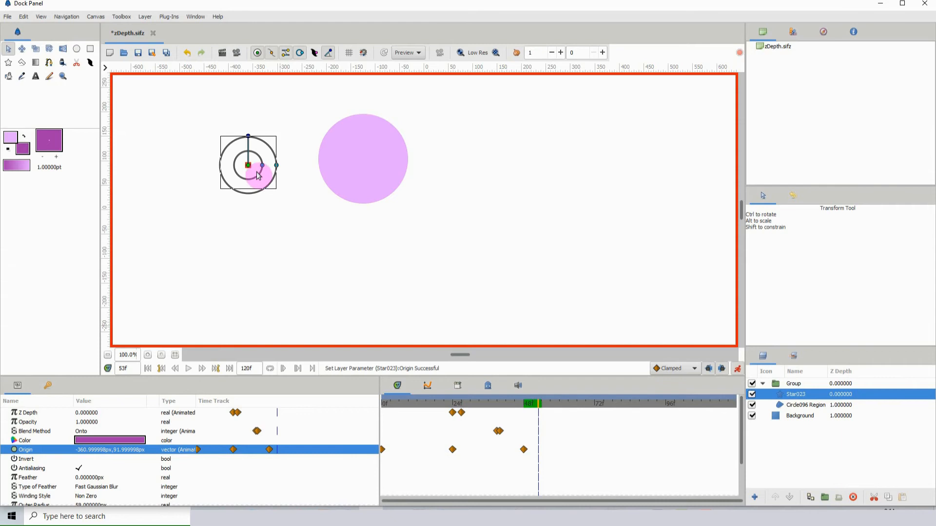
drag(248, 165, 277, 250)
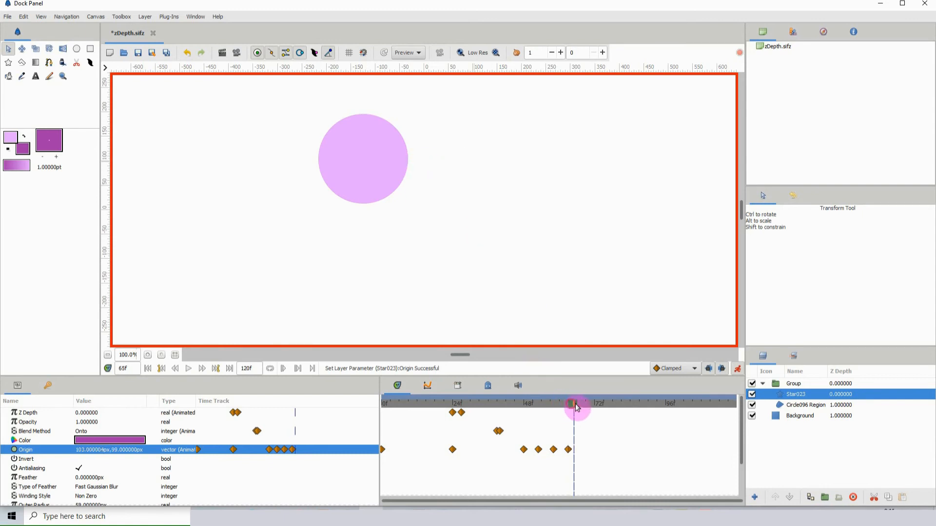
drag(576, 404, 624, 404)
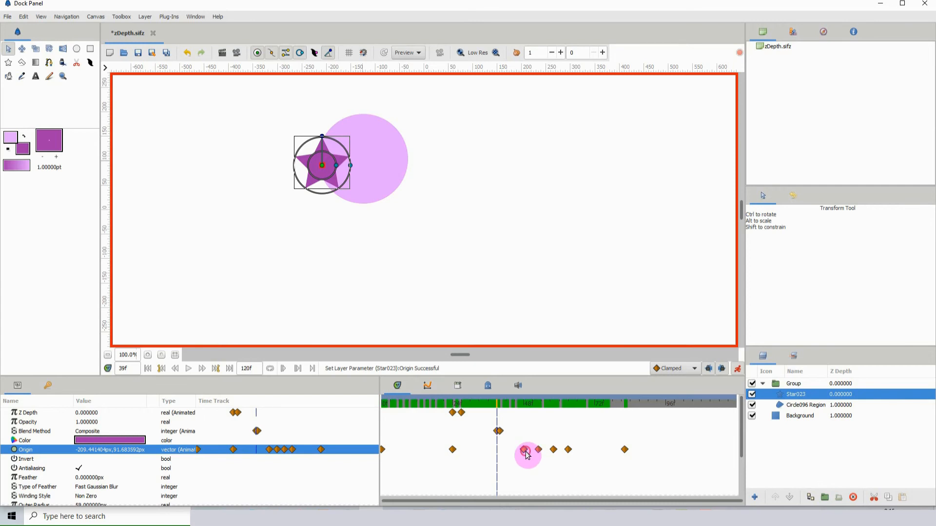
- Drag a star Origin waypoint slightly earlier in the Timetrack panel
drag(526, 450, 512, 452)
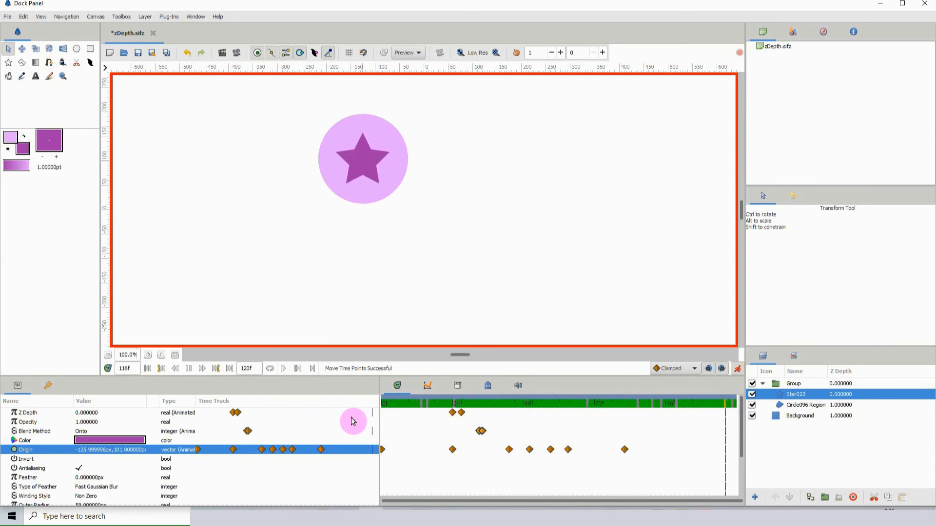
- Jump to an earlier frame and drag three successive Origin waypoints progressively later
click(403, 403)
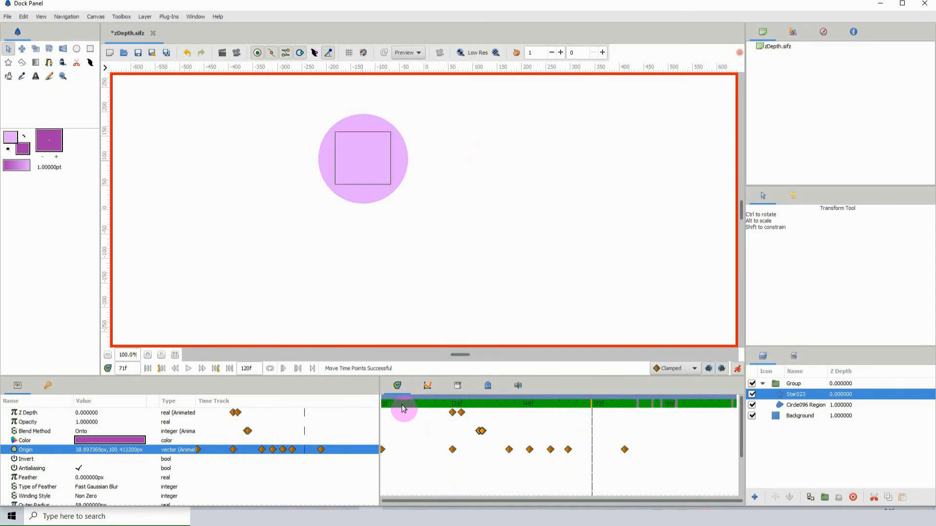
click(486, 410)
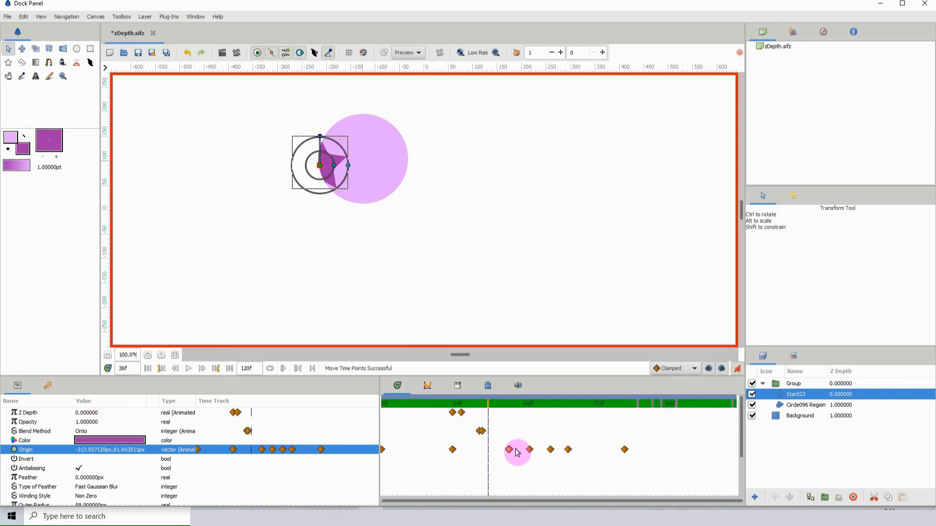
drag(509, 449, 527, 449)
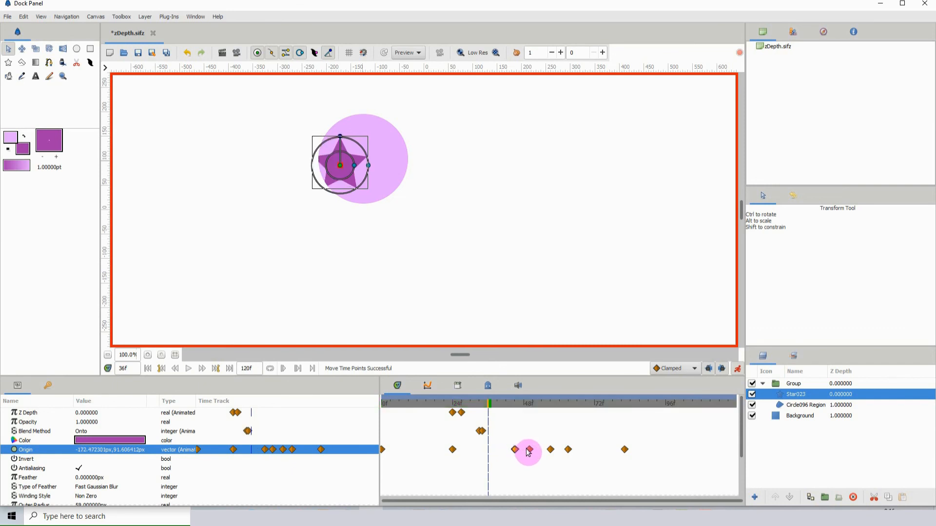
drag(529, 451, 567, 451)
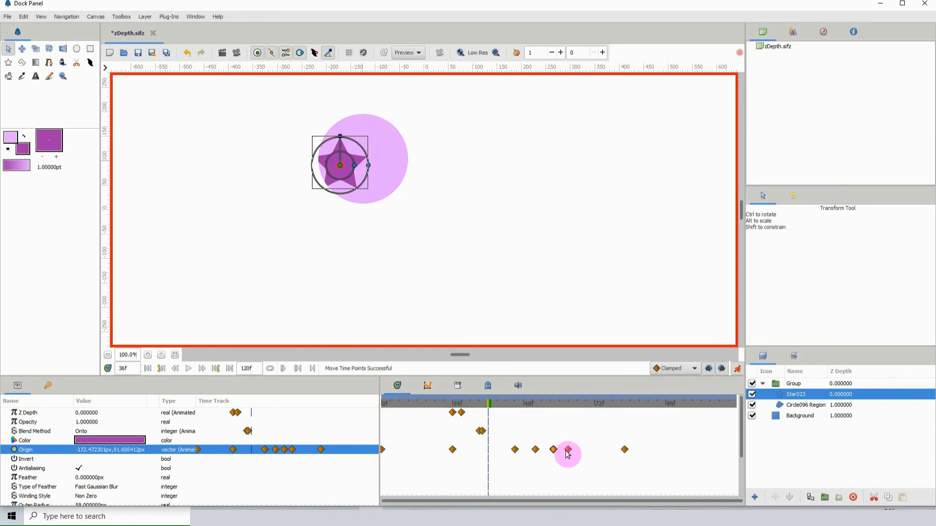
drag(567, 449, 624, 449)
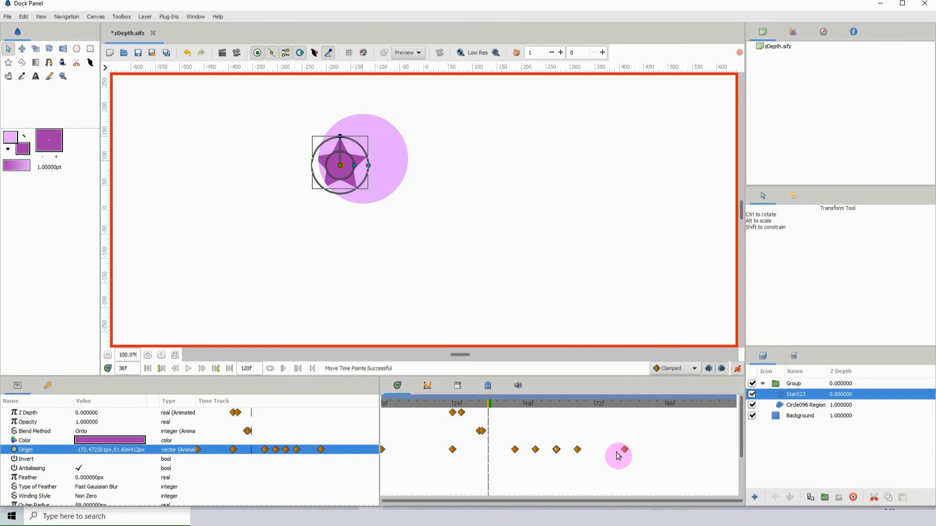